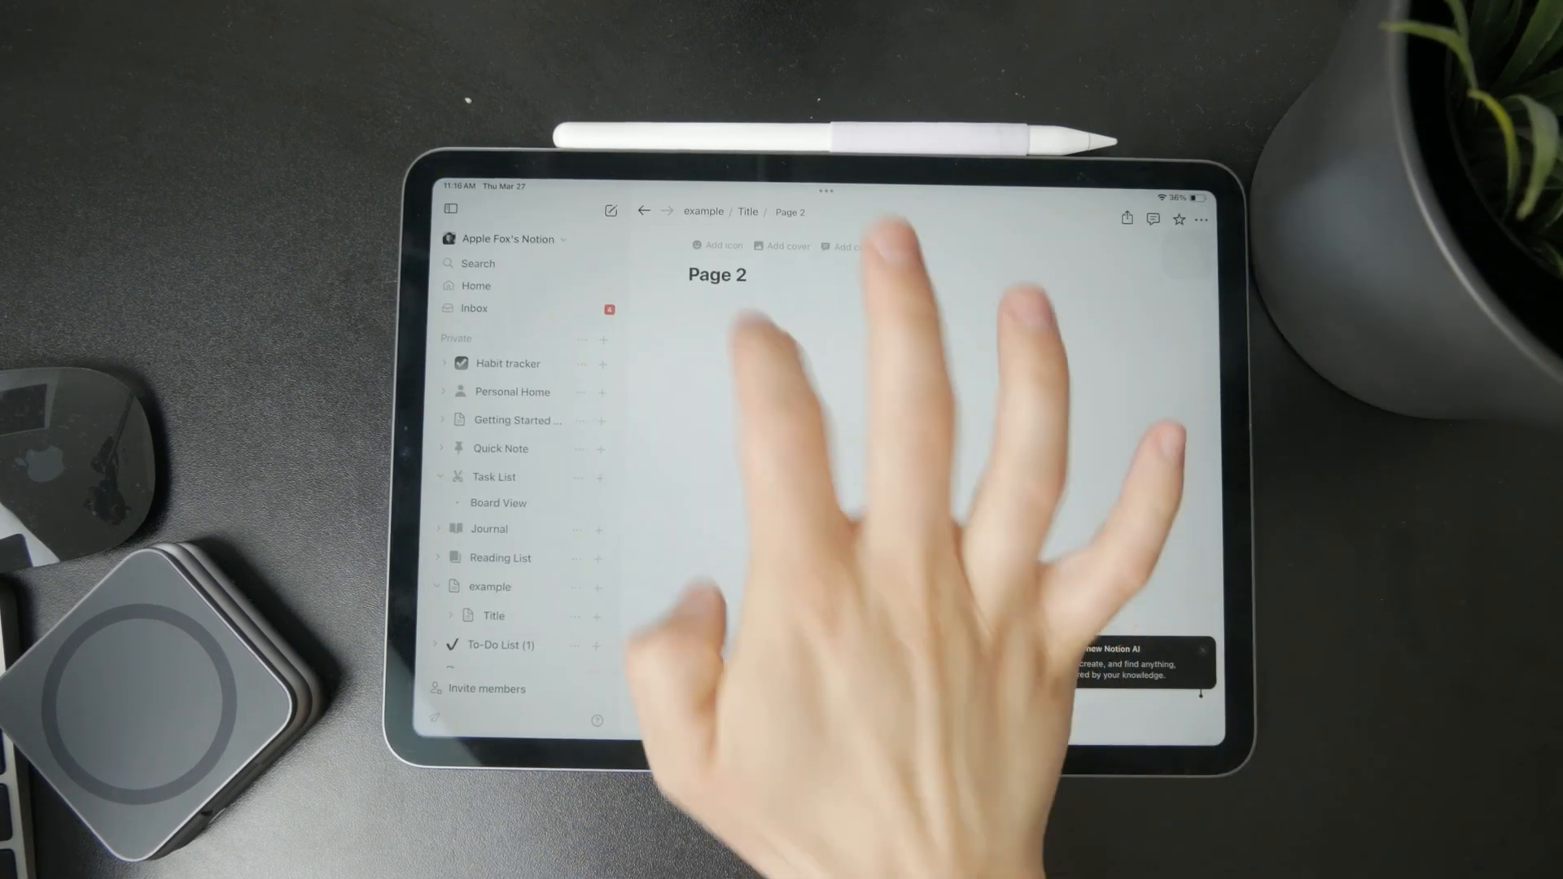
Step: Place the cursor in the empty body area below the Page 2 title
click(795, 308)
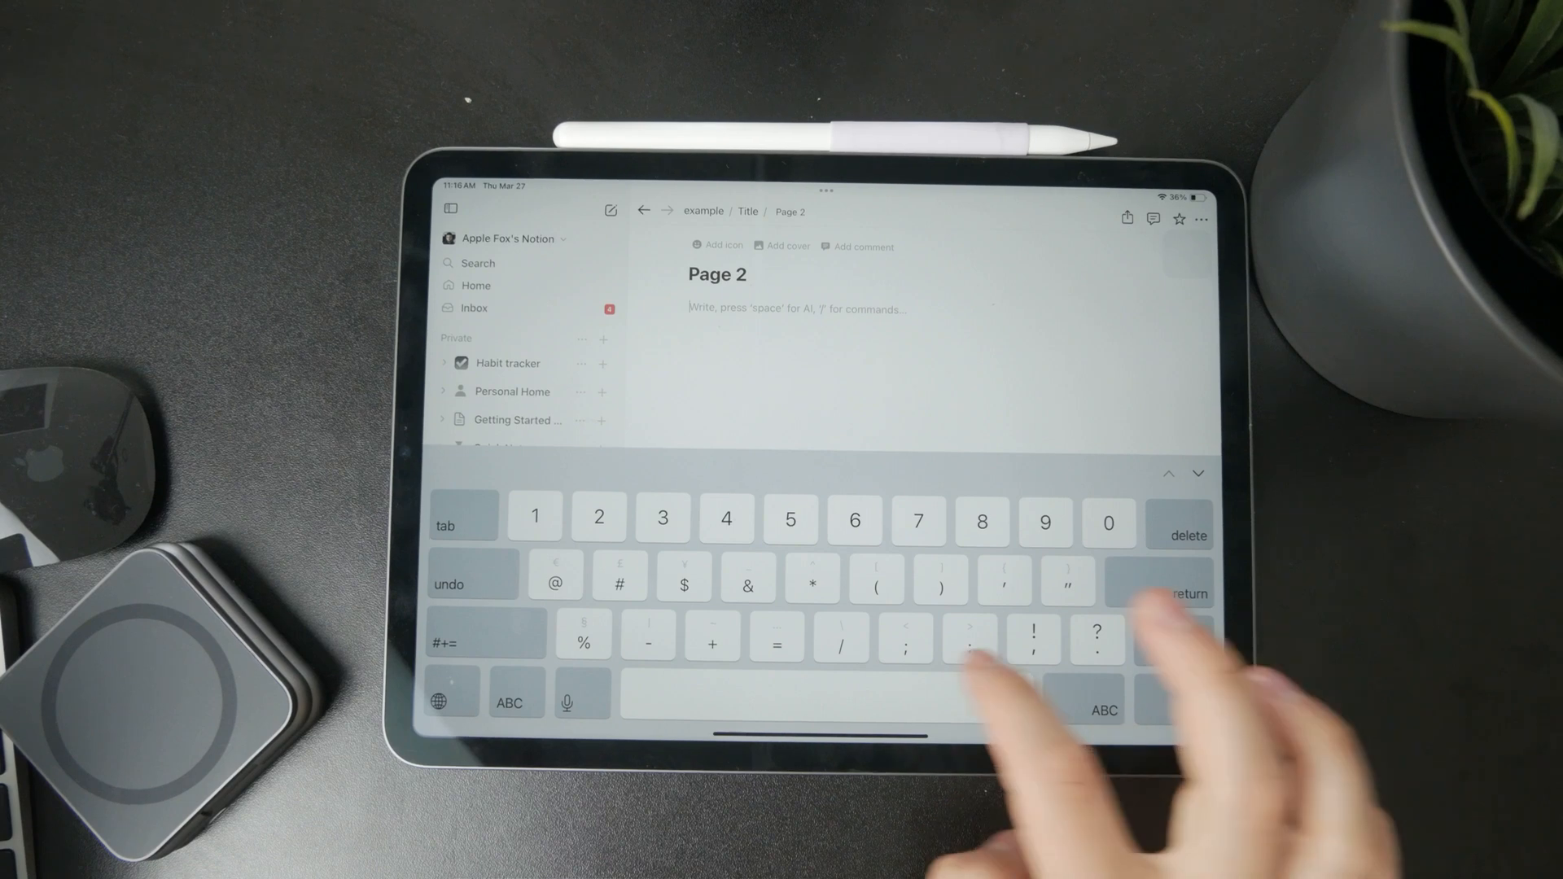
Step: Type '/' and then 'Tex' into the first block of Page 2
text(/)
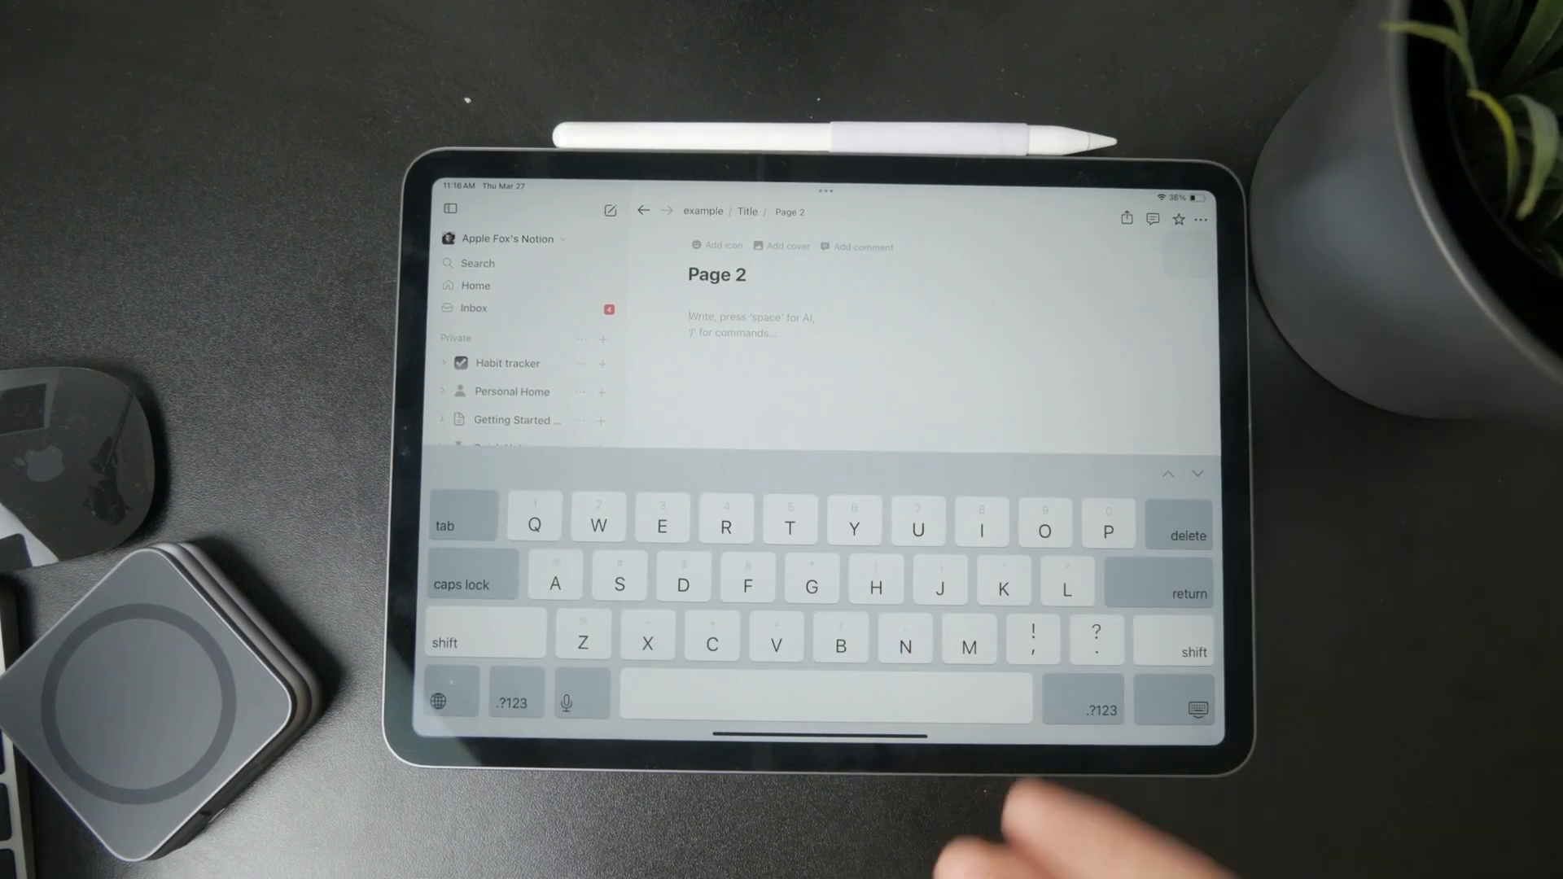
text(Tex)
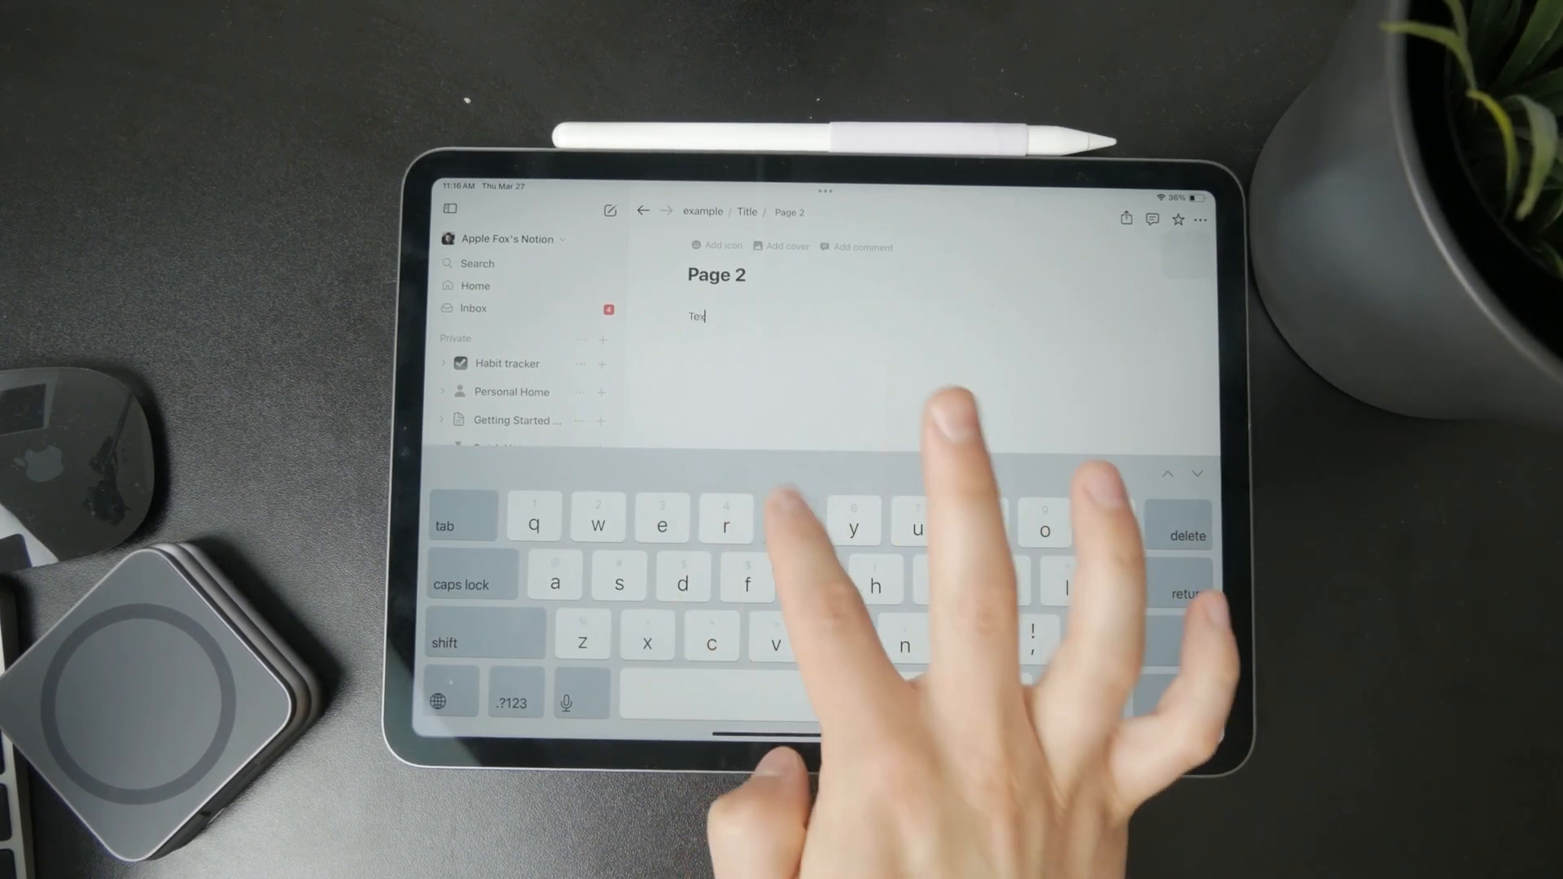